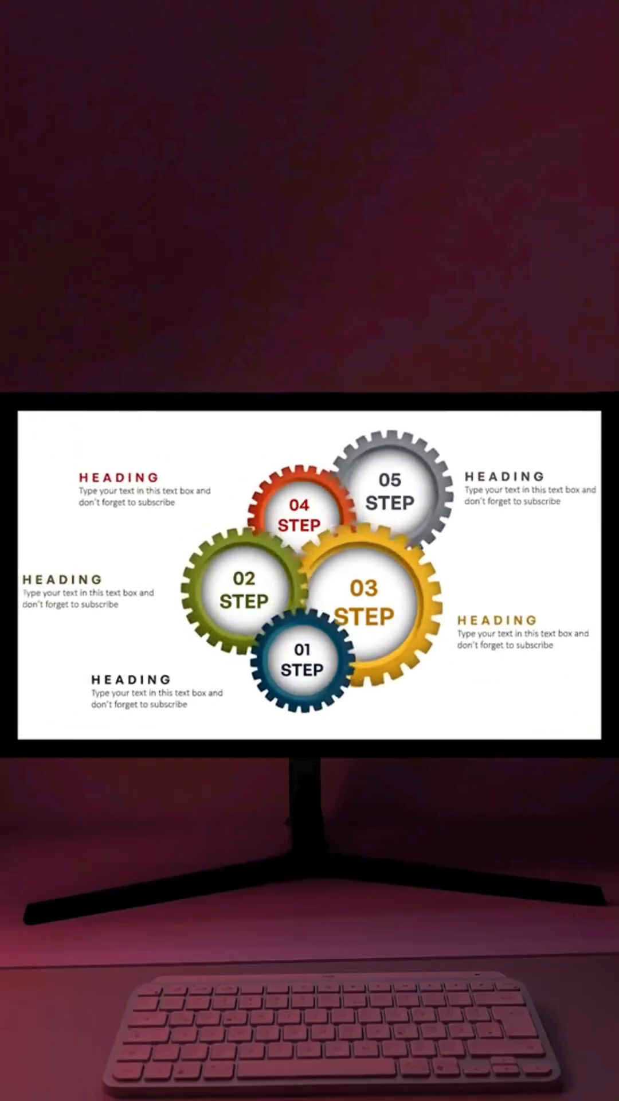
Step: Draw a 24-point star from the shapes gallery as the first gear
click(51, 67)
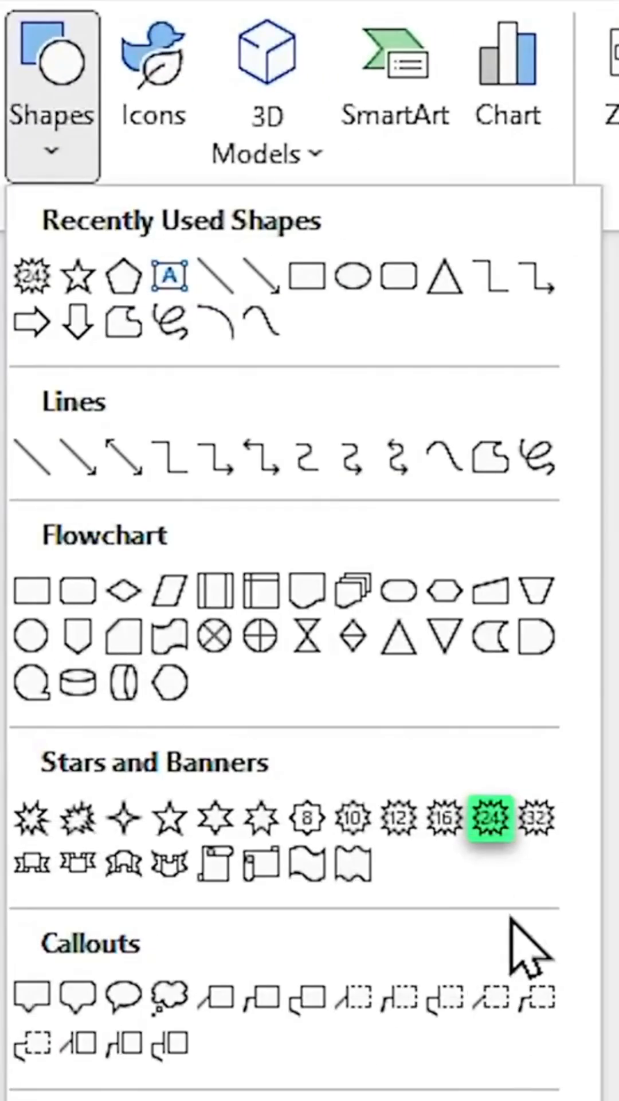
click(491, 818)
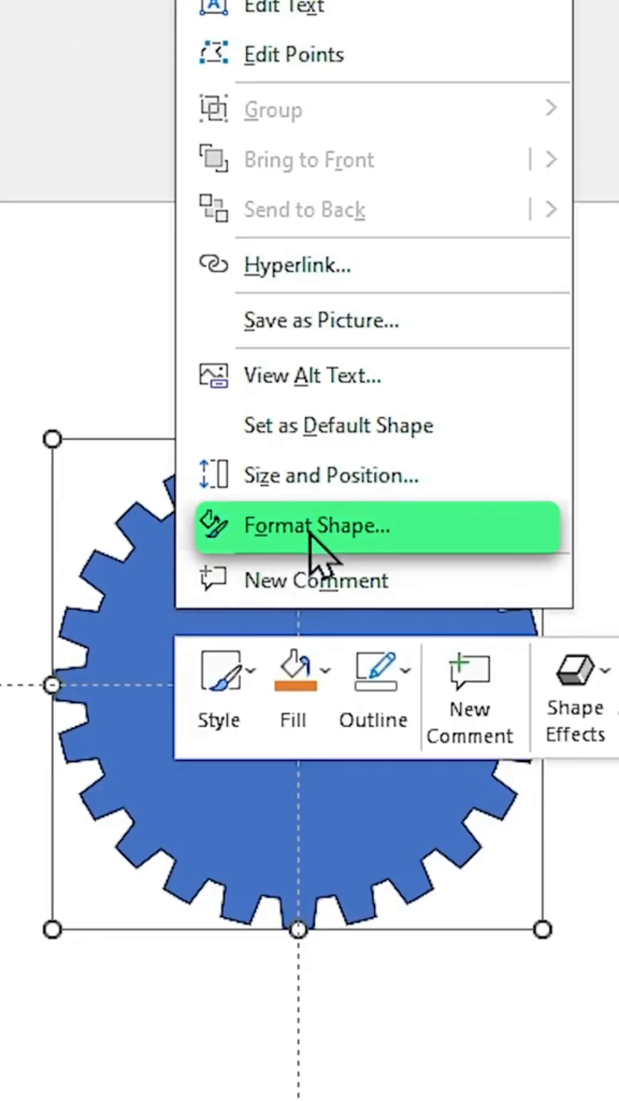
Step: Apply an olive-green 135° linear gradient to the gear and centre a circle over it
click(316, 526)
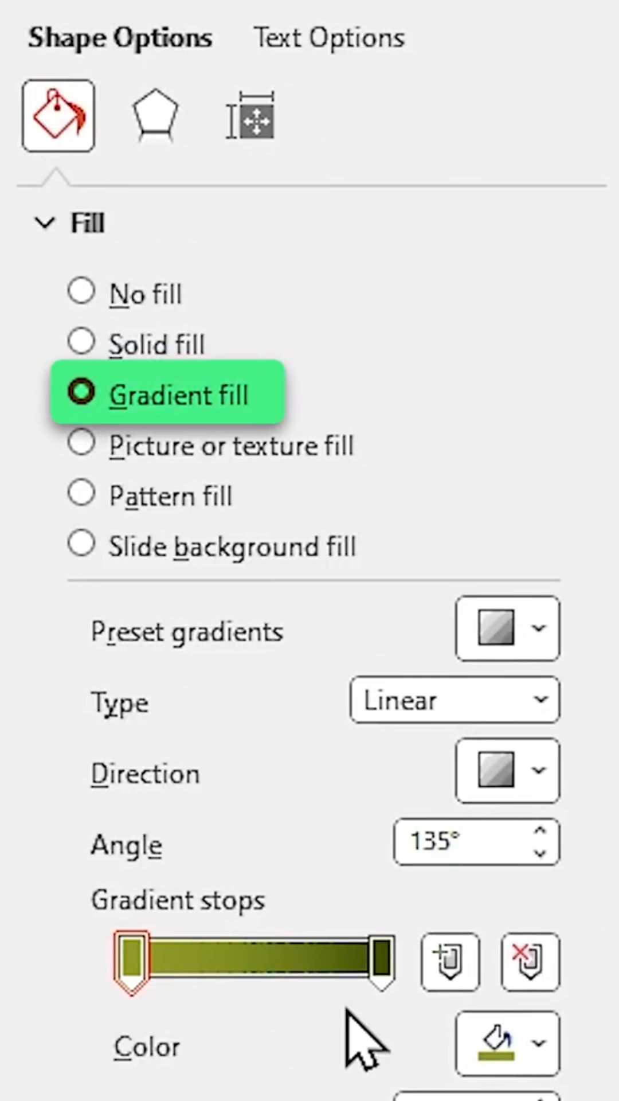
mouse_move(156, 116)
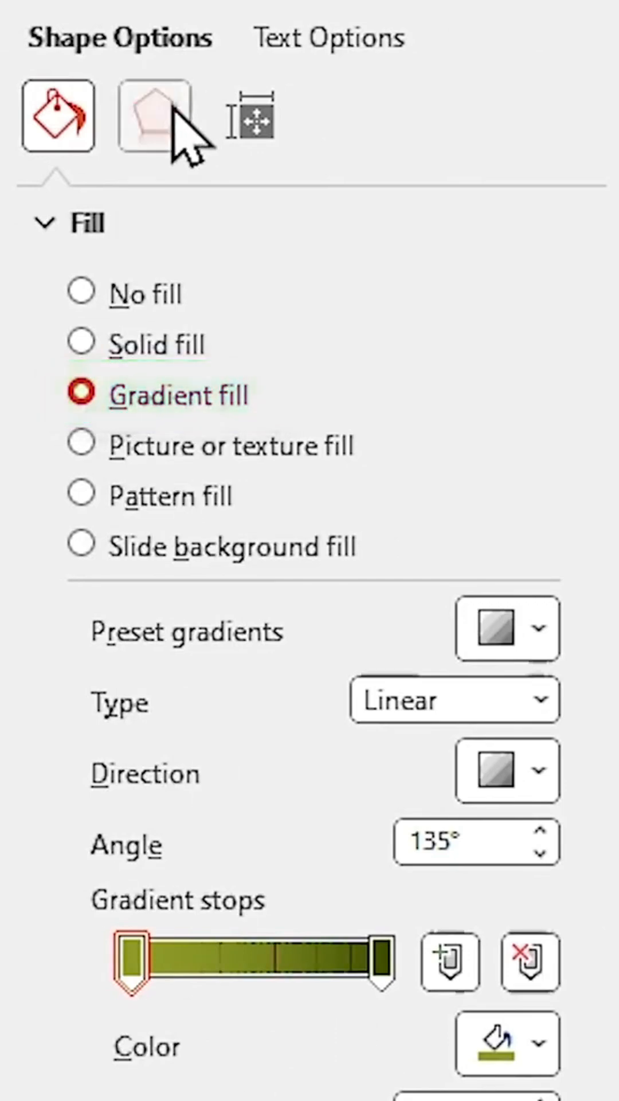
scroll(down, 3)
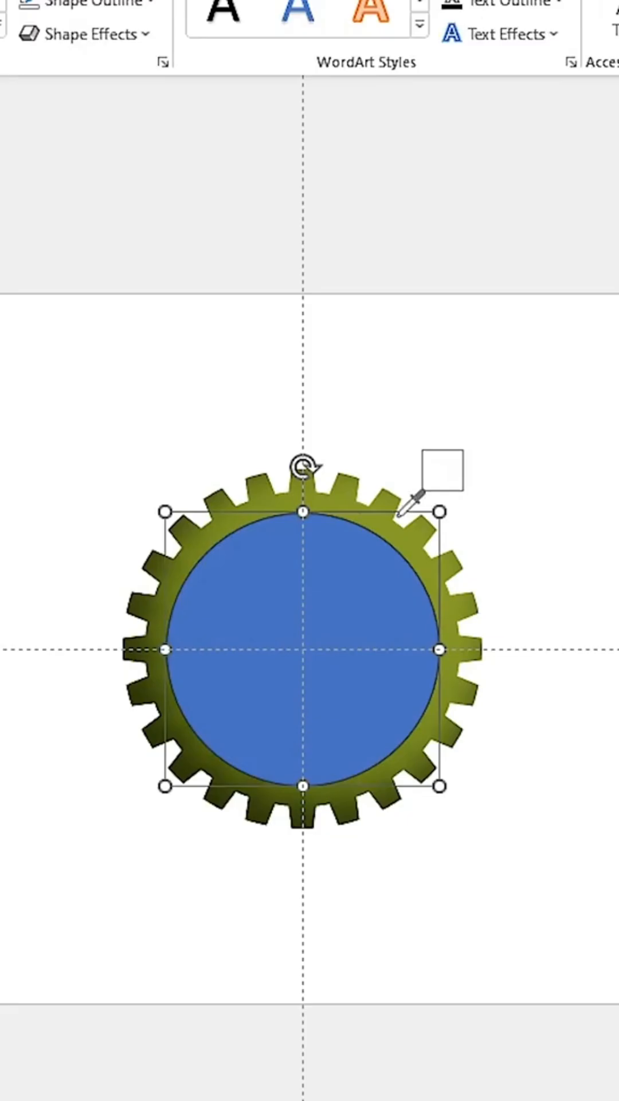
Step: Give the light centre circle an Inner shadow preset with 9 pt blur, 0° angle, 0 pt distance
click(533, 217)
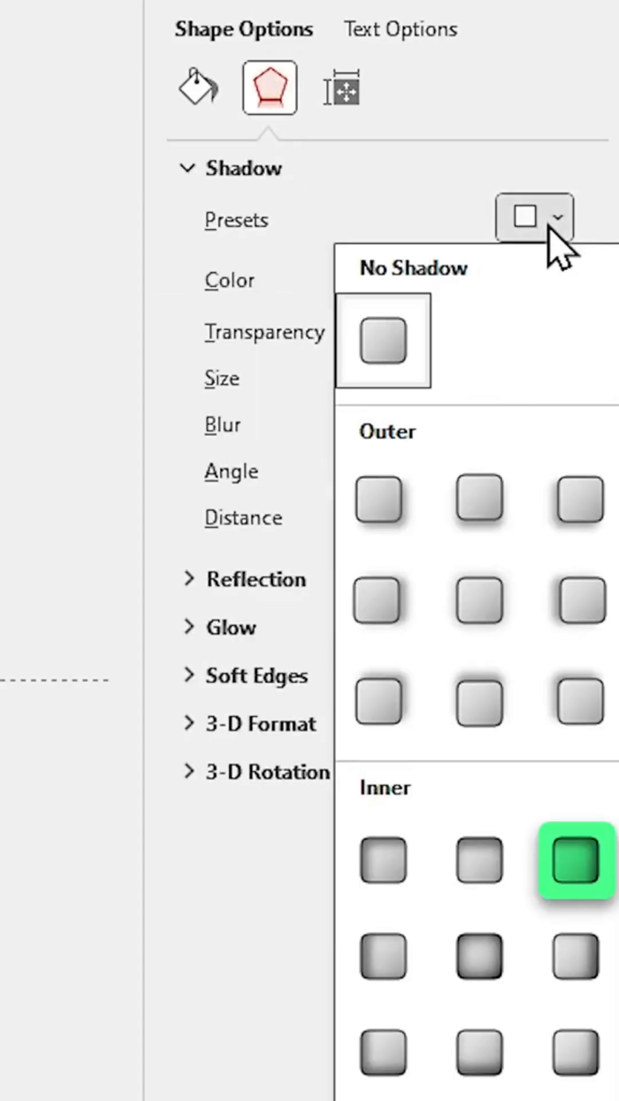
click(575, 864)
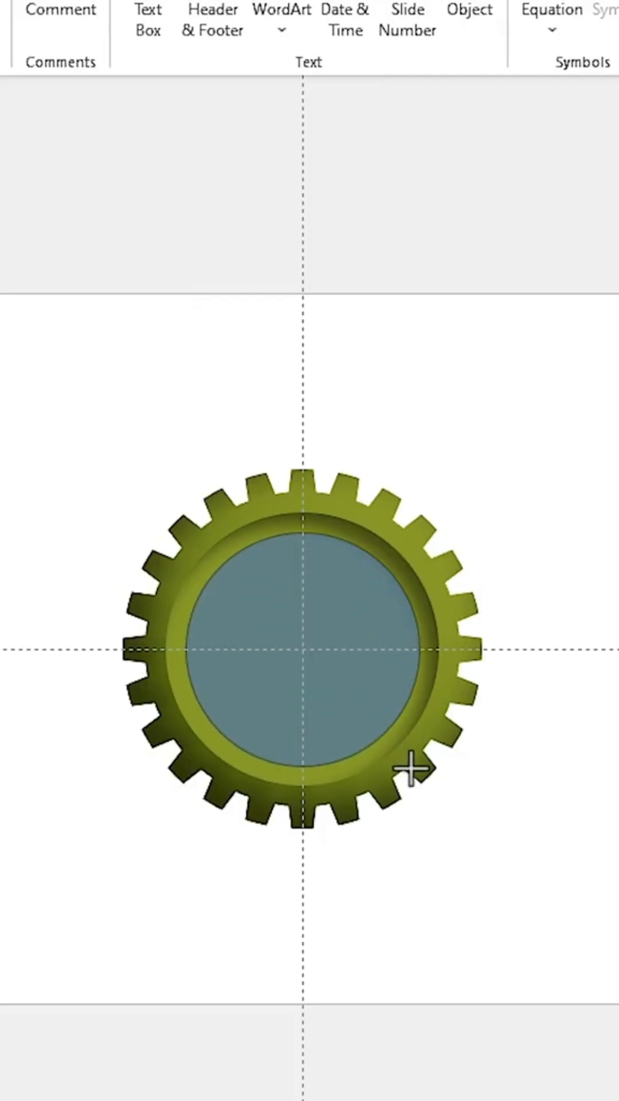
click(302, 653)
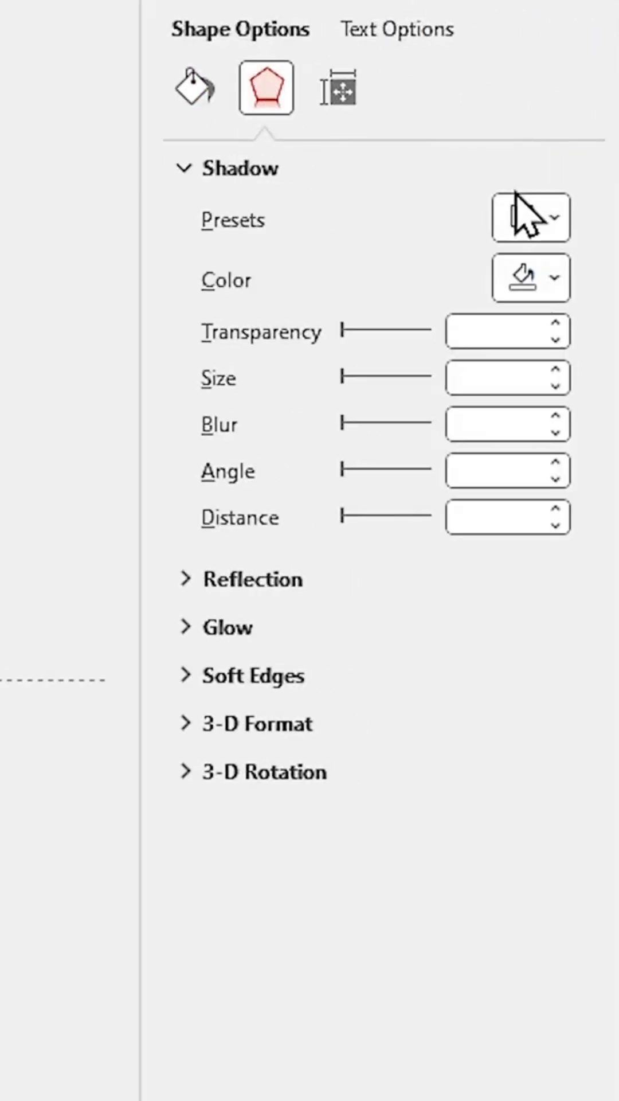
click(530, 216)
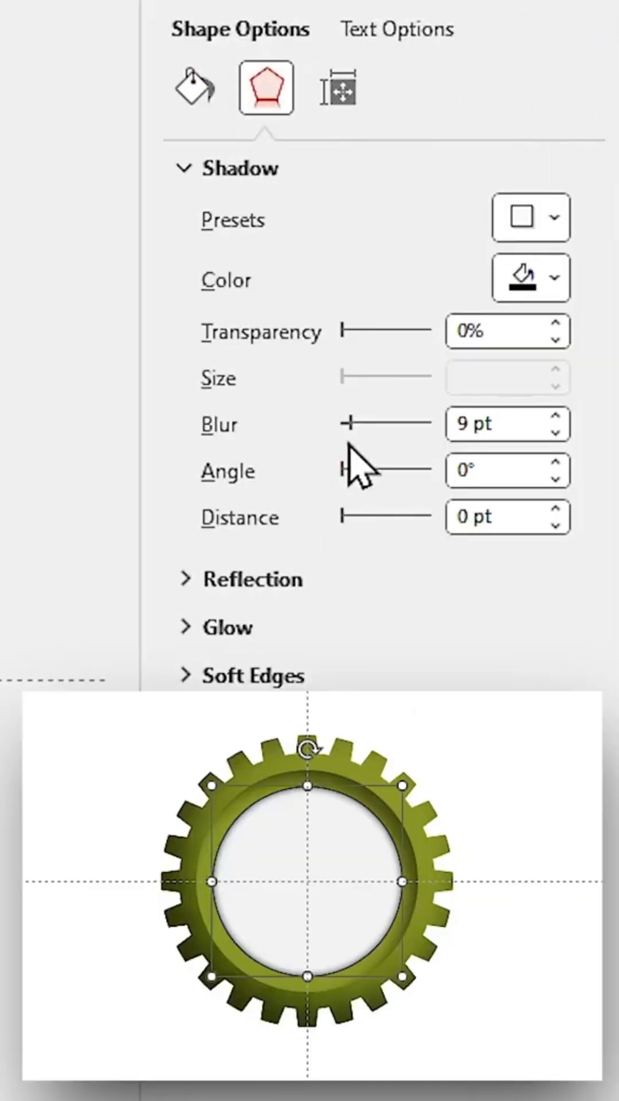
Step: Group the gear parts (Ctrl+G) and give slide 2 with headings a Morph transition
key(ctrl+g)
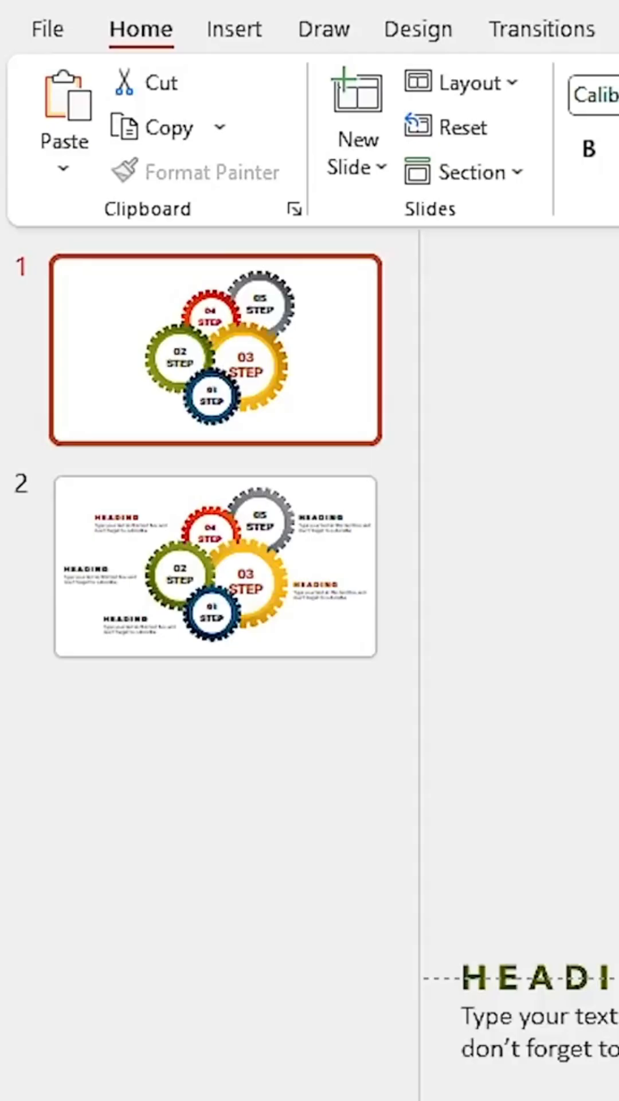
click(541, 29)
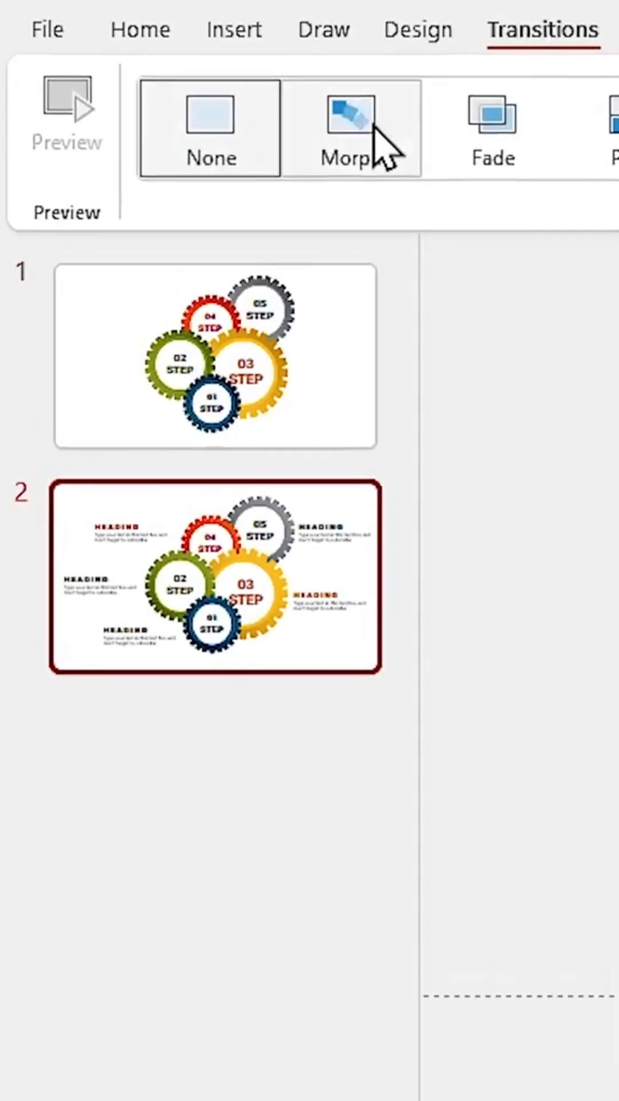